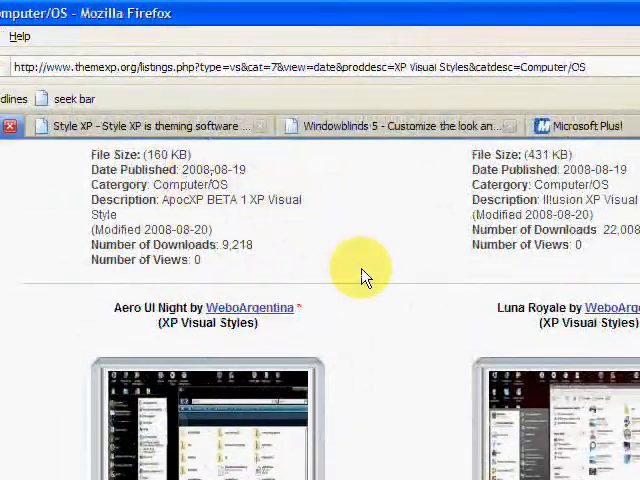
mouse_move(364, 270)
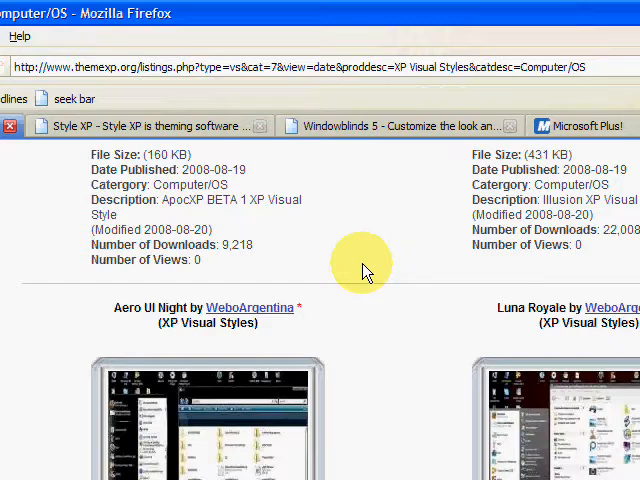
- Scroll through the themexp visual style listings and the WindowBlinds 5 download page
scroll("down", 3)
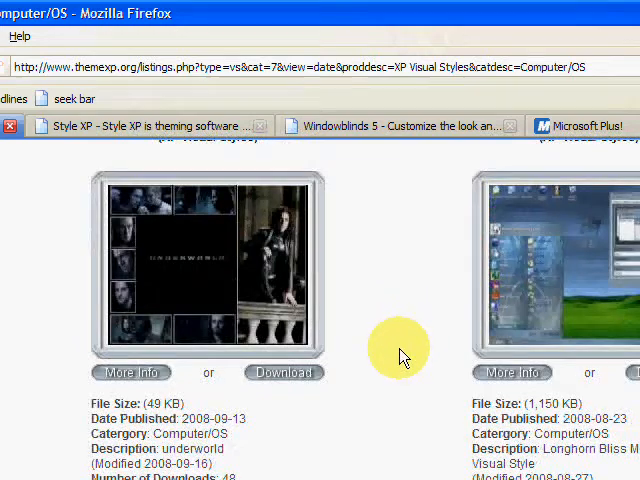
scroll("down", 3)
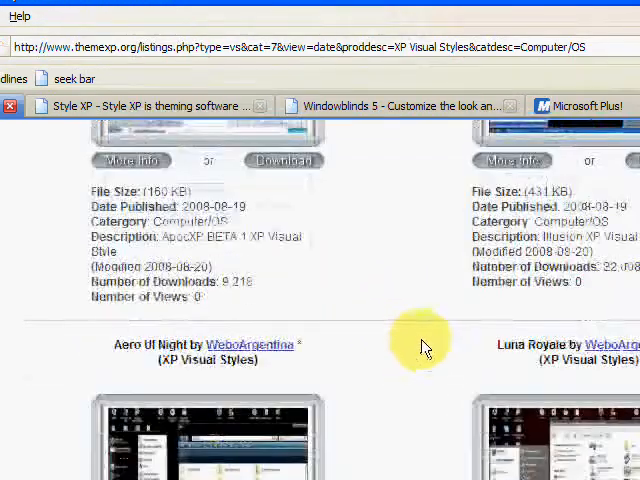
scroll("down", 3)
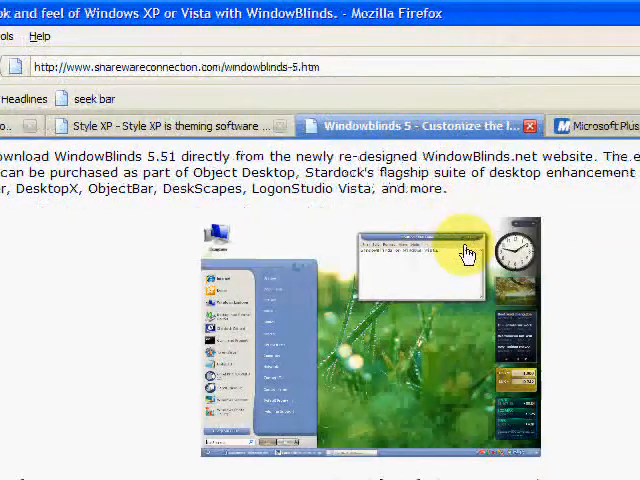
scroll("down", 3)
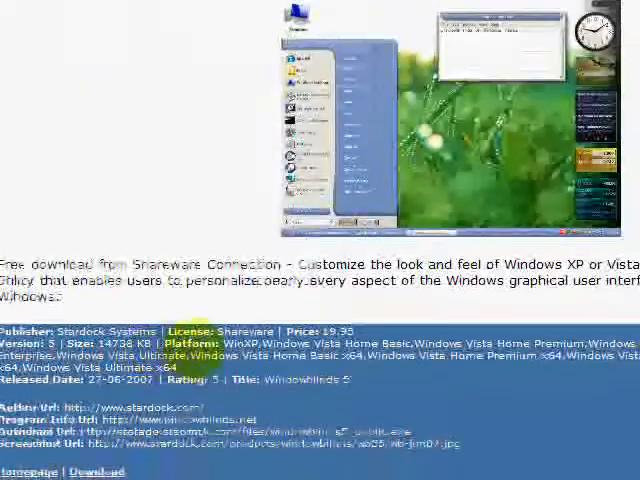
- Bring up the Style XP software page and look down it
left_click(250, 126)
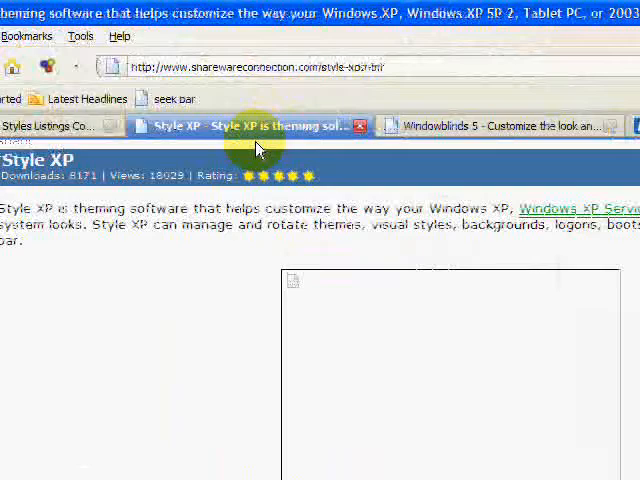
scroll("down", 3)
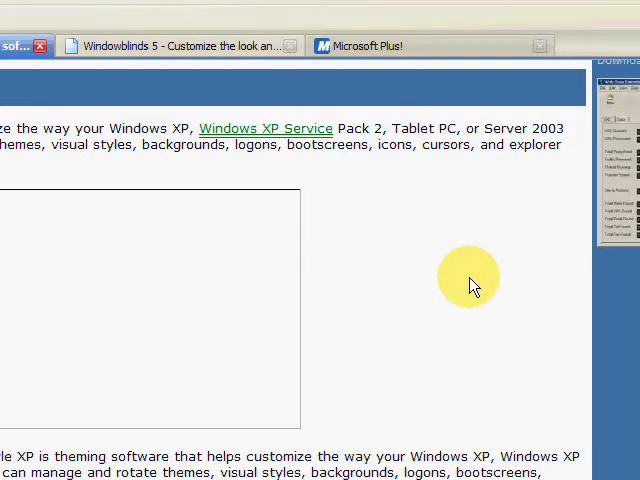
- View the Microsoft Plus! page, then minimize Firefox to show the desktop
left_click(380, 44)
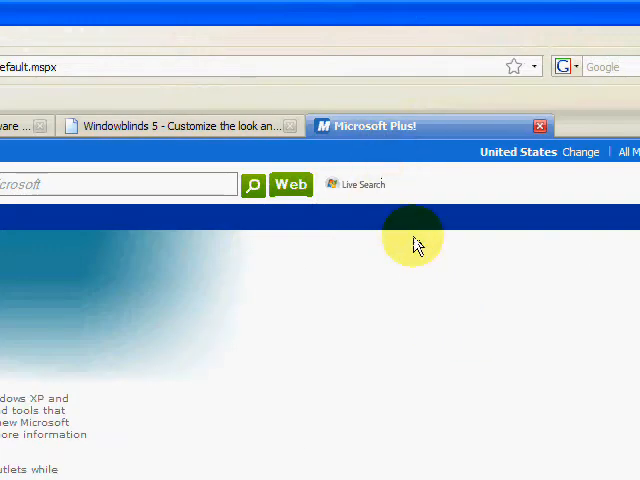
mouse_move(336, 344)
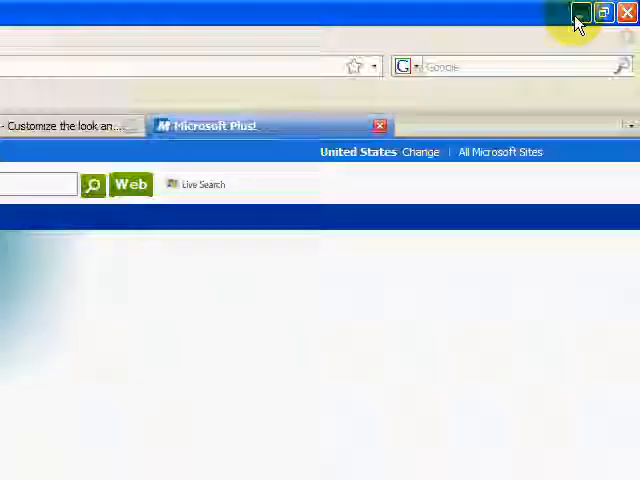
left_click(626, 12)
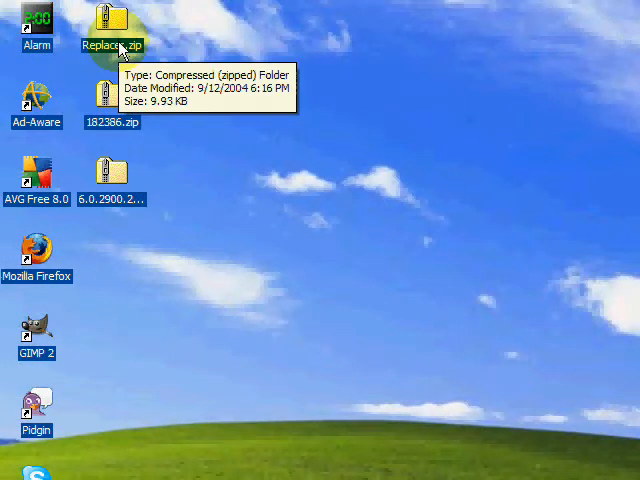
- Extract the Replacer and 182386 zip archives onto the desktop with 7-Zip Extract Here
right_click(112, 24)
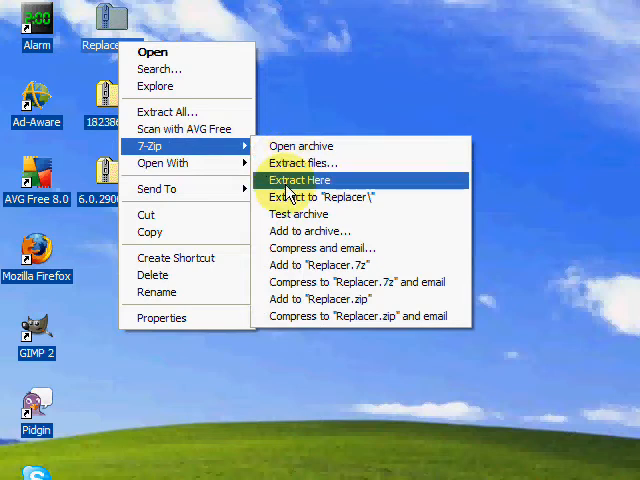
left_click(300, 180)
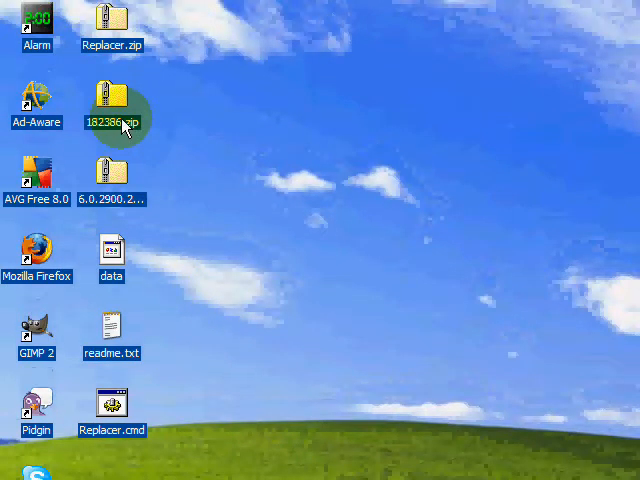
right_click(112, 116)
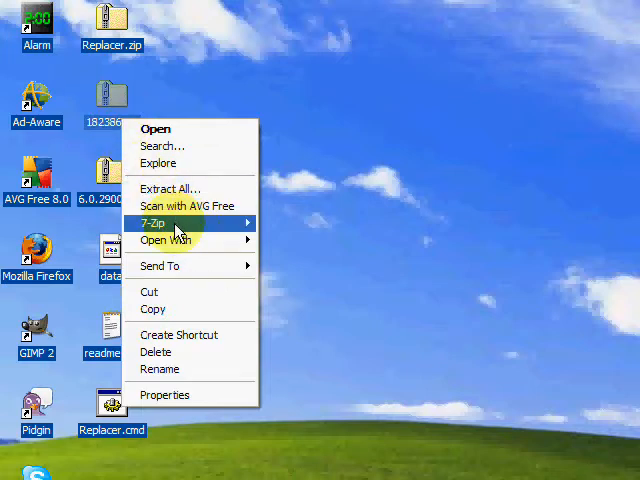
mouse_move(154, 224)
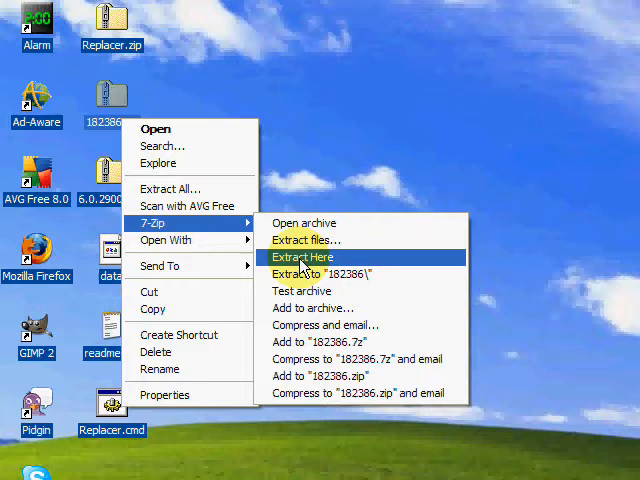
left_click(302, 256)
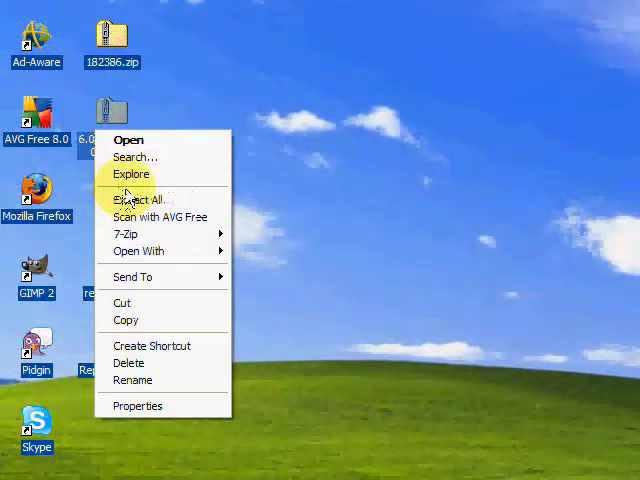
- Start on the third archive, cancelling the Extraction Wizard in favour of its 7-Zip options
left_click(144, 200)
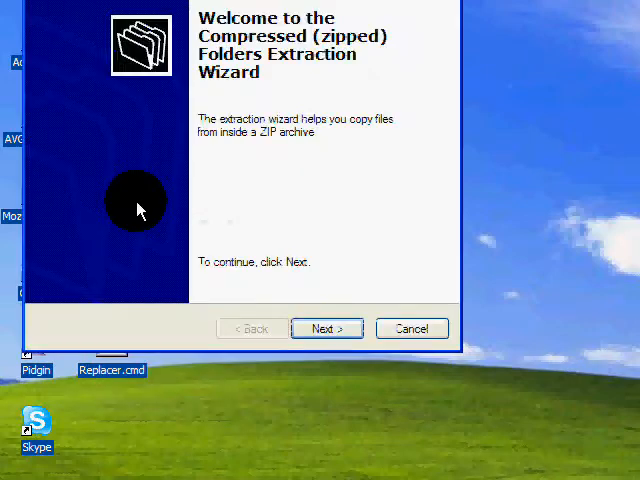
left_click(412, 328)
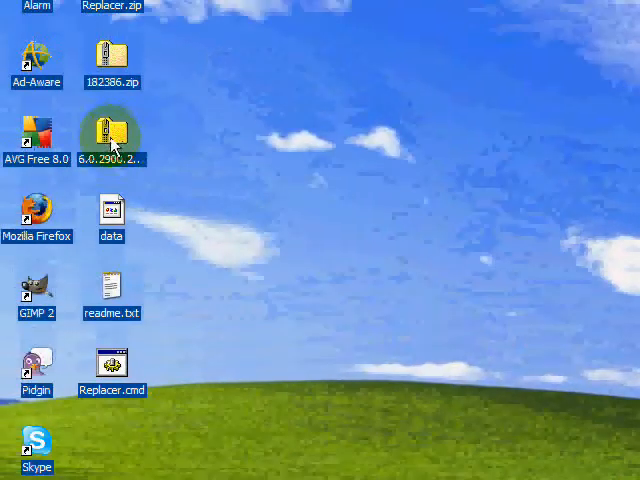
right_click(112, 132)
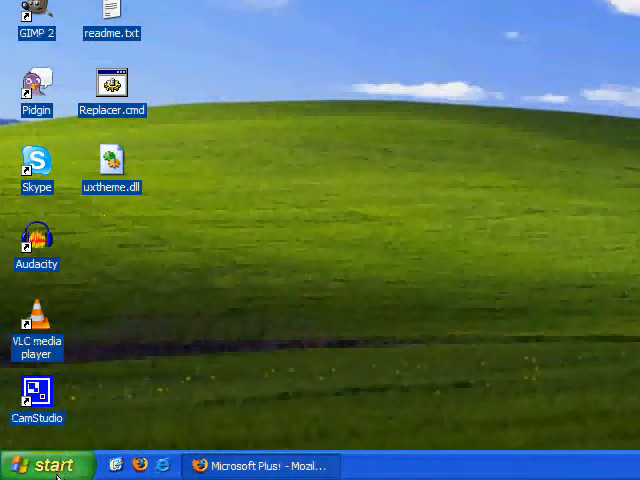
left_click(48, 464)
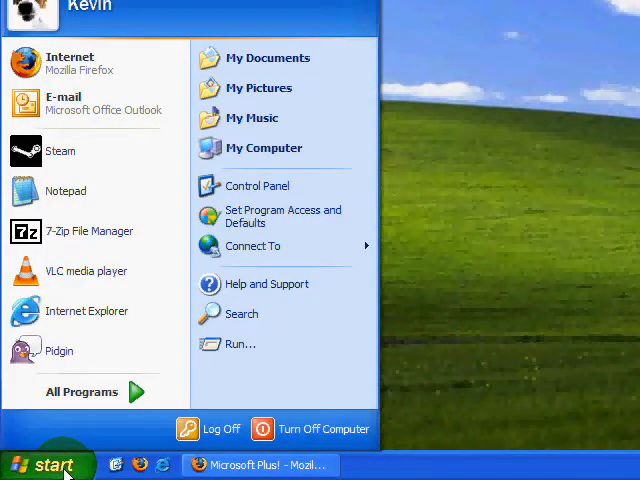
mouse_move(84, 434)
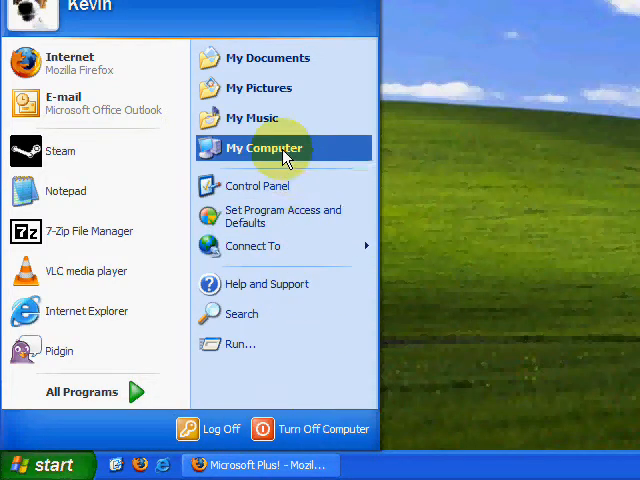
right_click(264, 148)
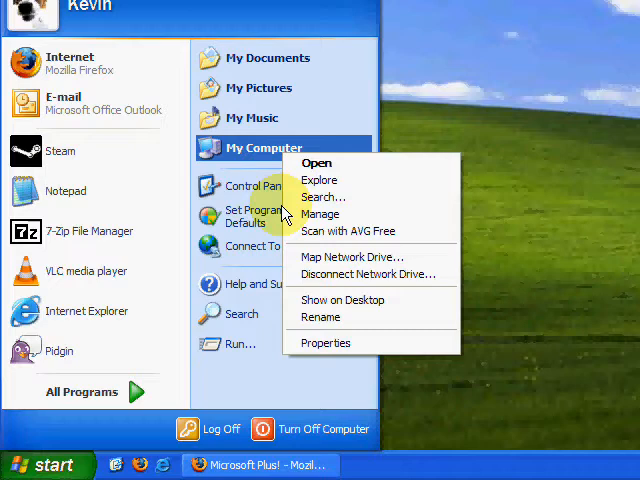
mouse_move(324, 344)
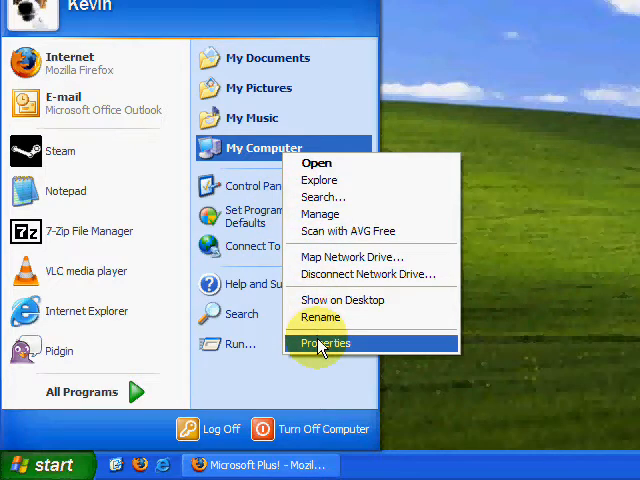
mouse_move(270, 156)
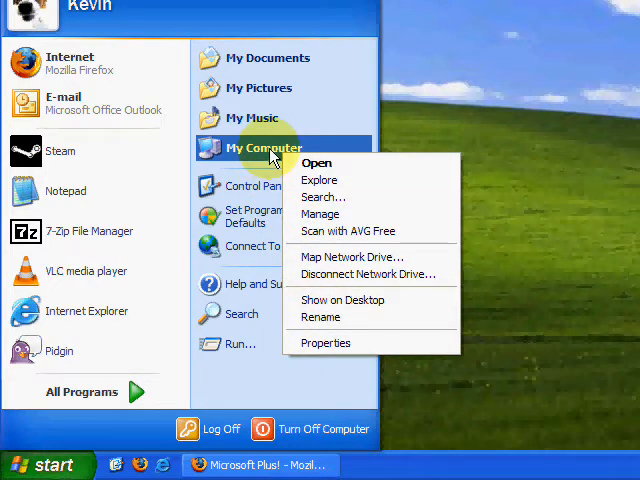
mouse_move(340, 344)
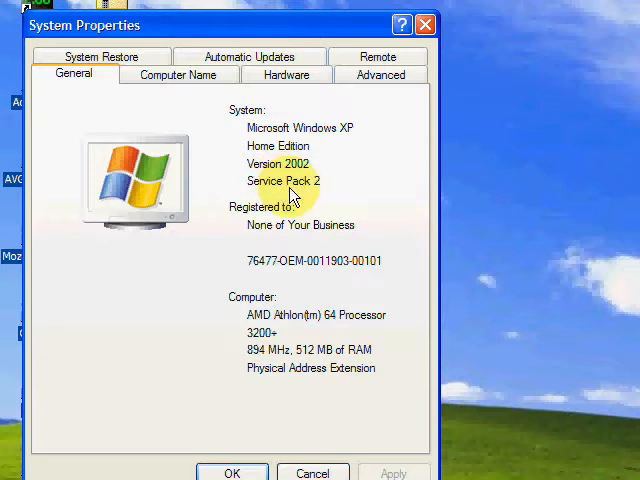
mouse_move(296, 260)
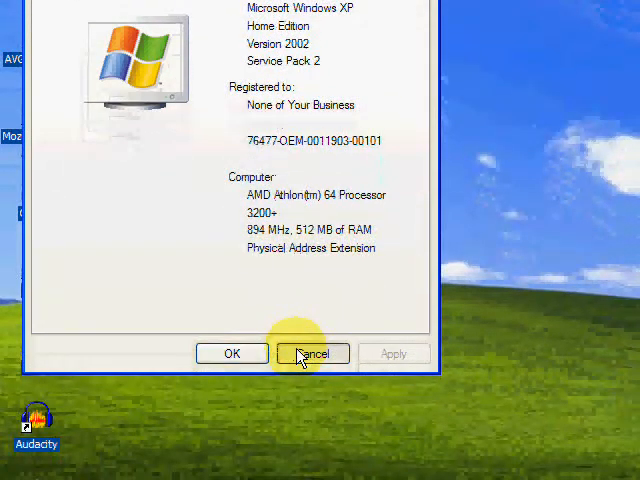
left_click(312, 352)
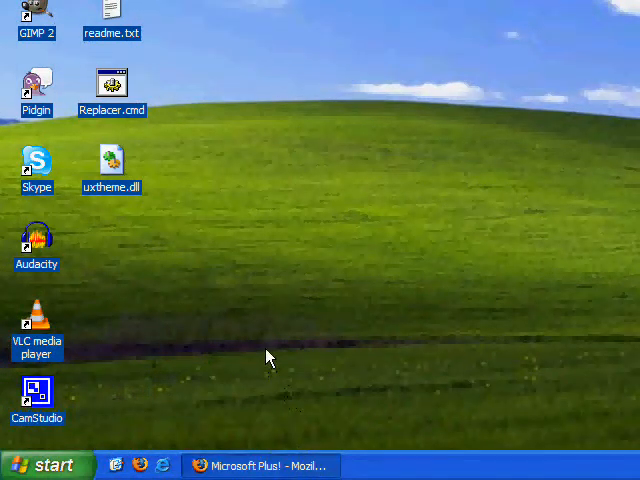
- Browse from My Computer into Local Disk (C:) and down into the WINDOWS\system32 folder
left_click(40, 464)
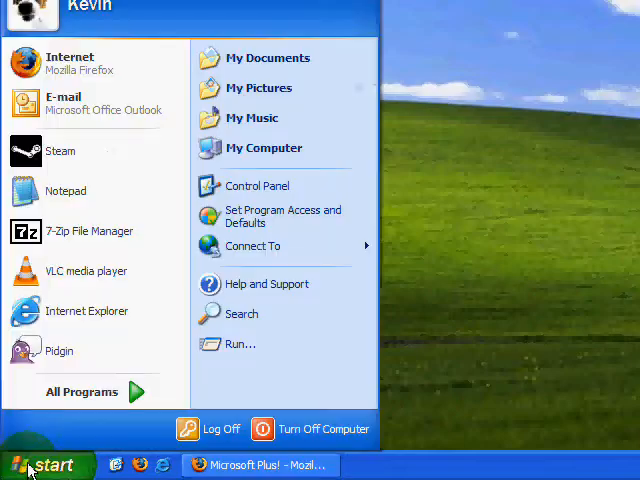
left_click(264, 148)
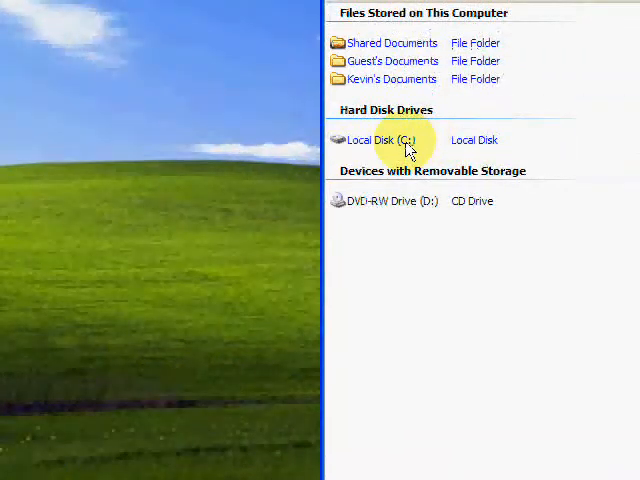
double_click(384, 140)
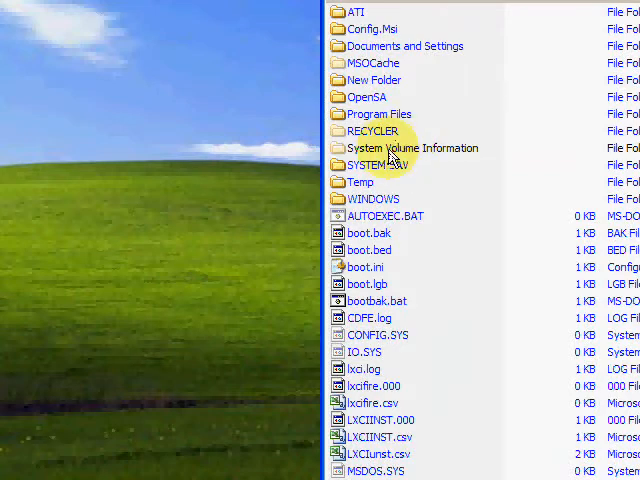
mouse_move(390, 200)
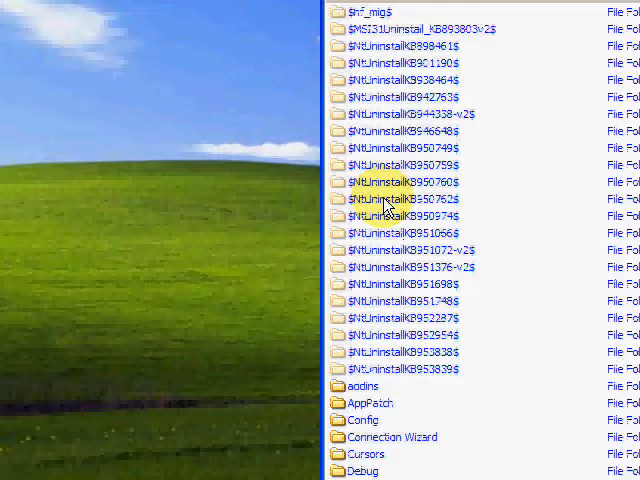
scroll("down", 3)
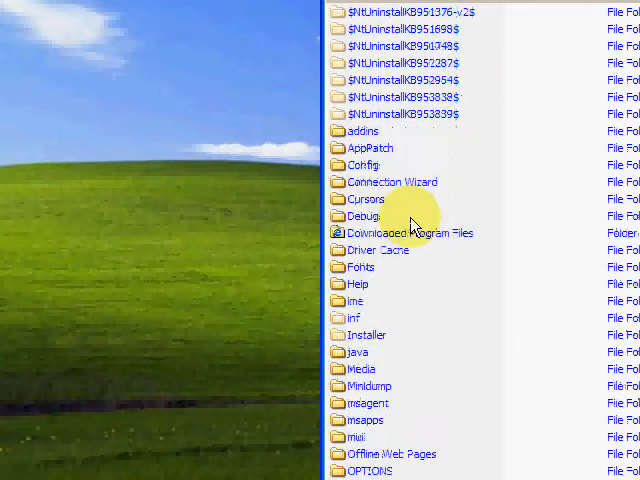
scroll("down", 3)
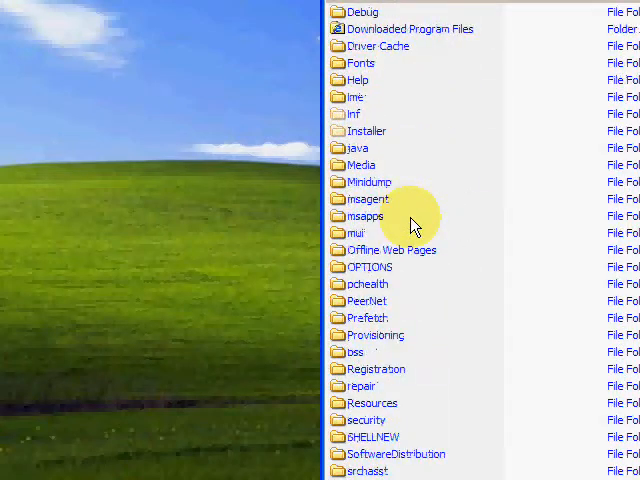
scroll("down", 3)
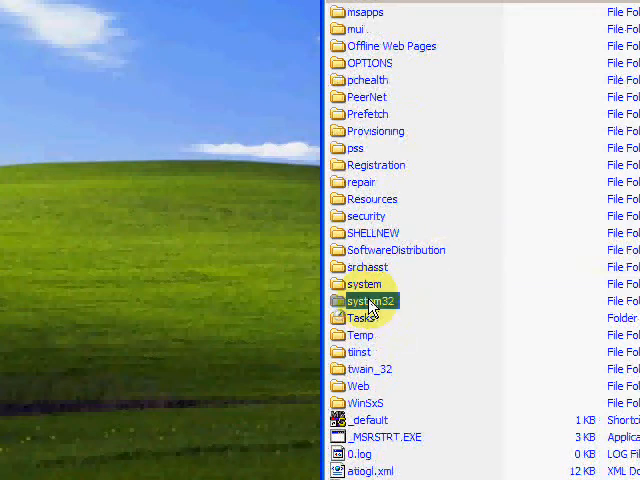
double_click(372, 300)
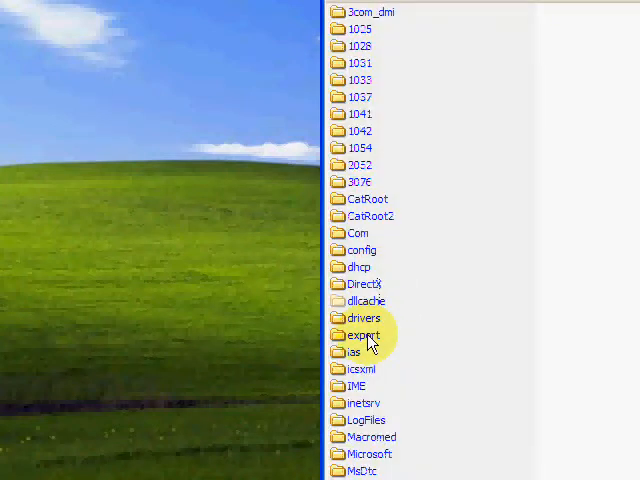
- Scroll the system32 file listing down to uxtheme.dll
scroll("down", 3)
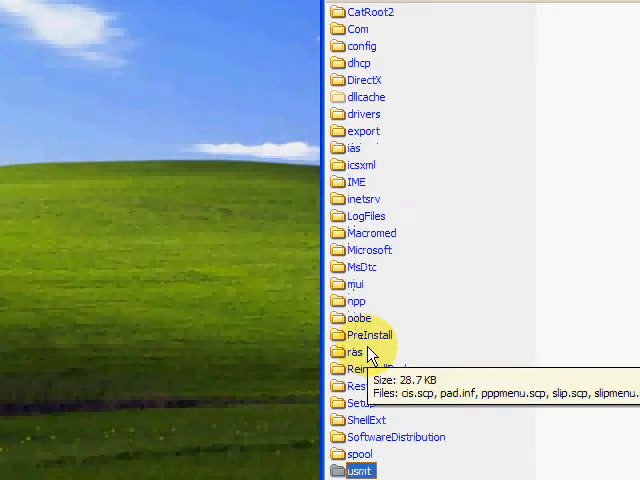
scroll("down", 3)
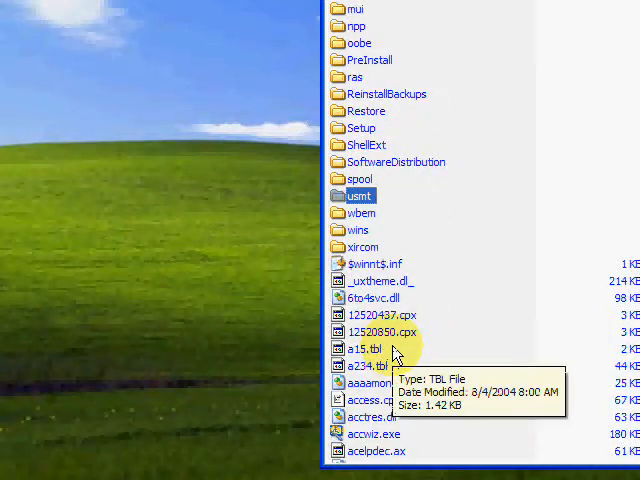
scroll("down", 3)
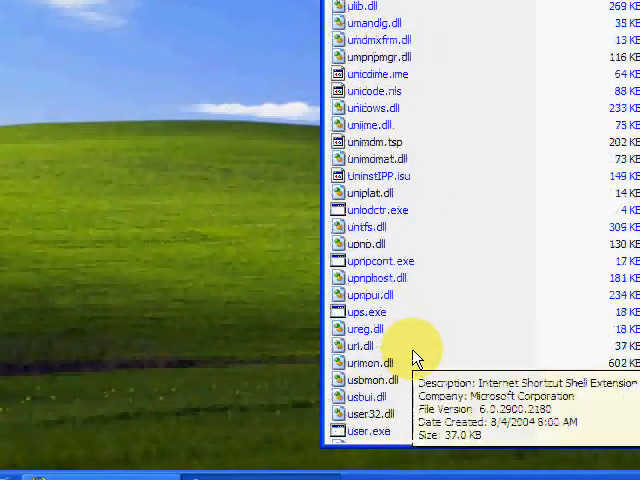
scroll("down", 3)
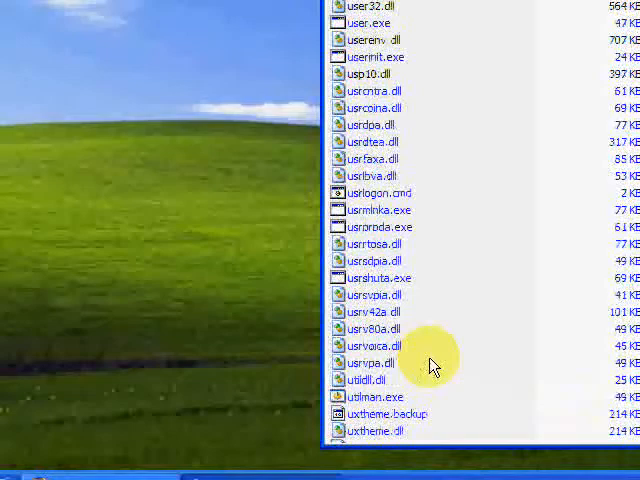
scroll("down", 3)
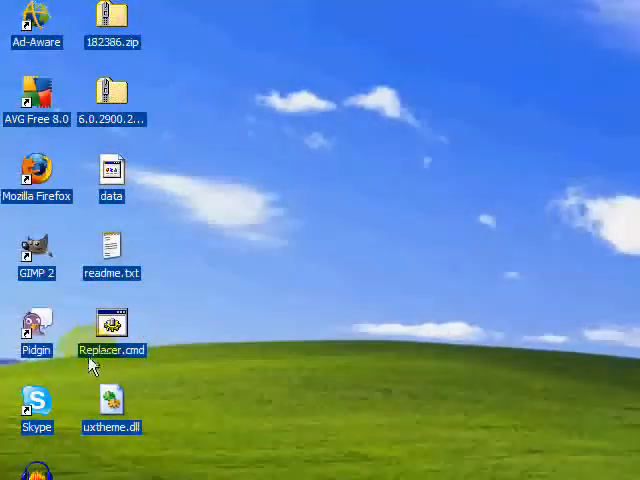
- Run Replacer.cmd and confirm with Y replacing system32's uxtheme.dll with the patched desktop copy
left_click(112, 324)
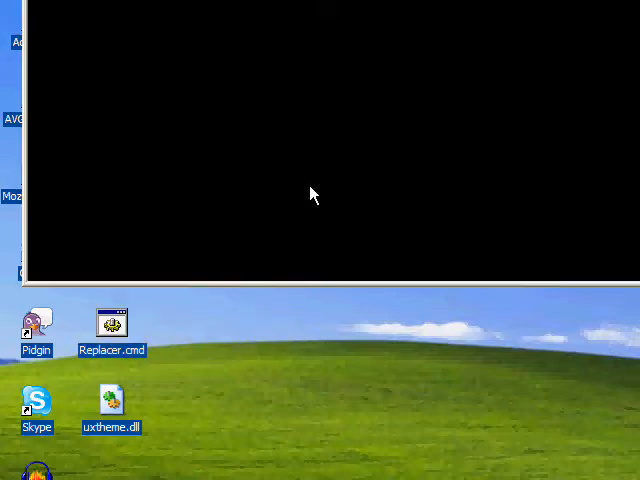
double_click(112, 336)
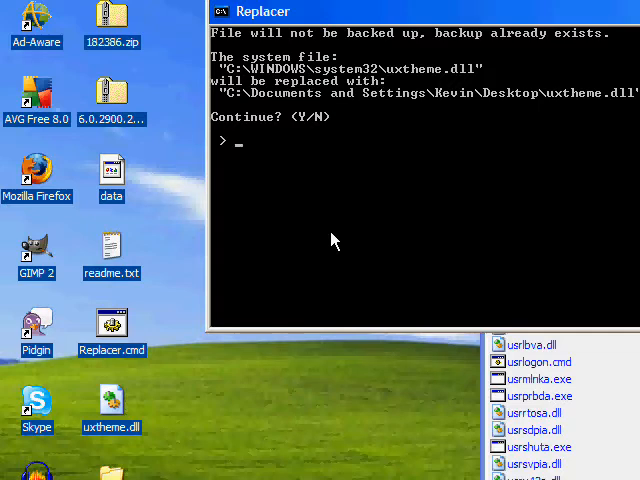
type("y")
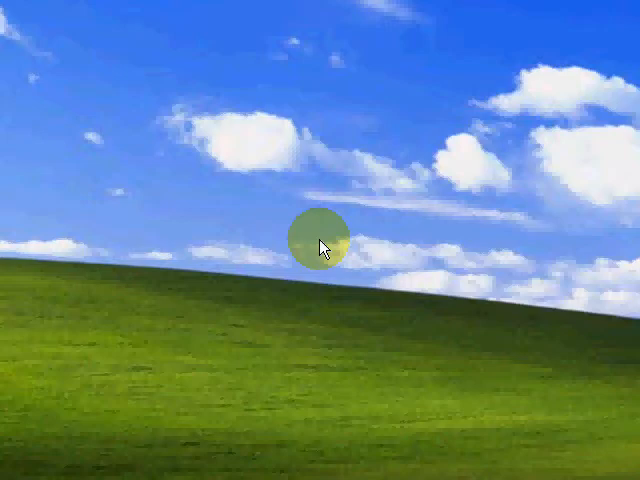
mouse_move(164, 130)
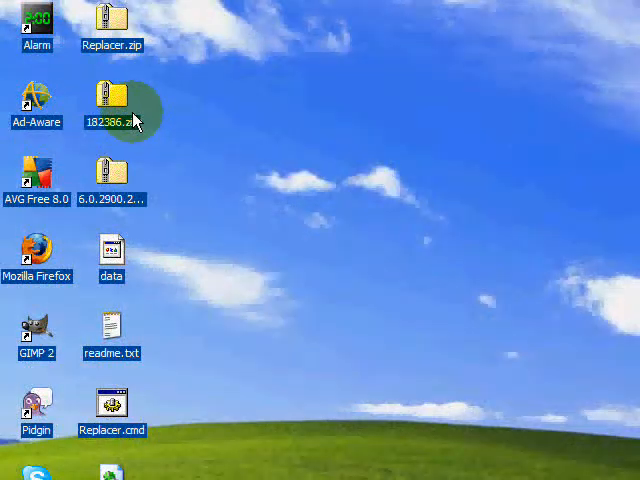
- Extract 182386.zip onto the desktop and place the LunaRoyale theme file beside its LunaRoyale folder
right_click(112, 104)
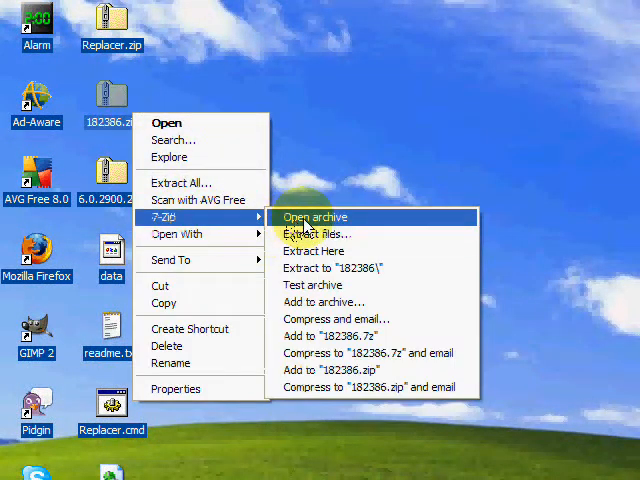
left_click(314, 216)
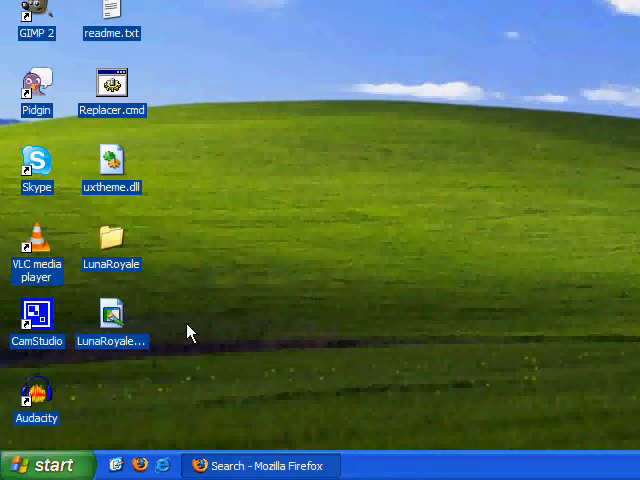
mouse_move(180, 330)
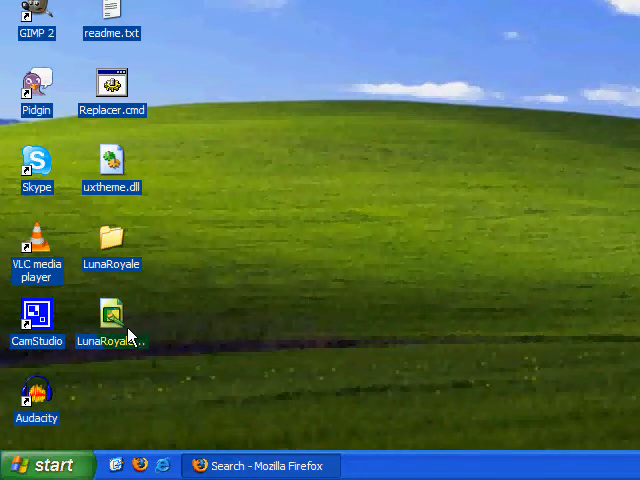
left_click_drag(110, 316, 186, 244)
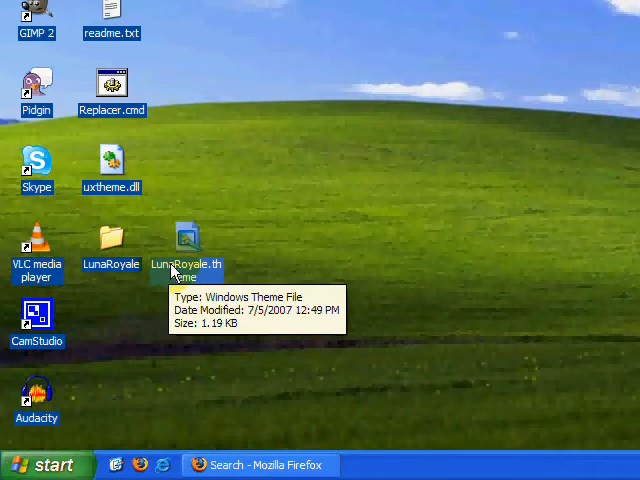
left_click(44, 464)
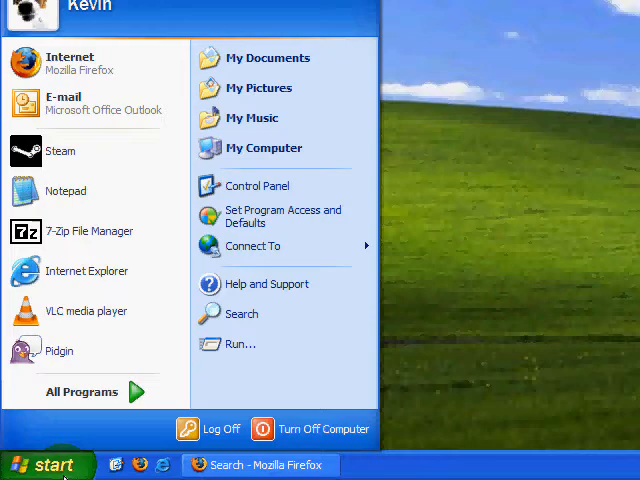
- Browse My Computer into Local Disk (C:) heading for WINDOWS\Resources\Themes
left_click(264, 148)
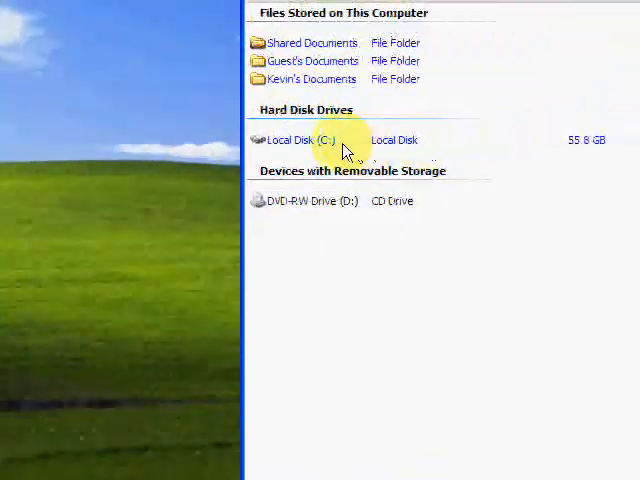
double_click(288, 140)
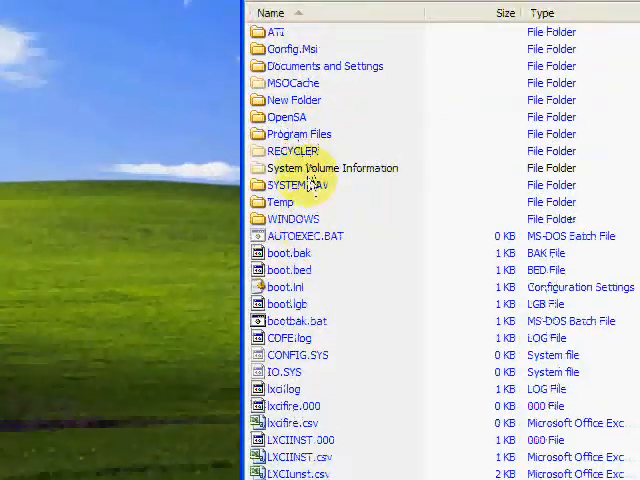
scroll("down", 3)
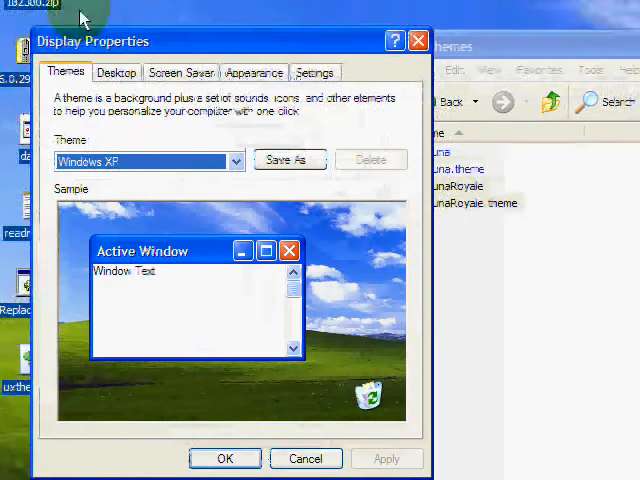
- On Appearance, choose the Luna Royale (Alternative) colour scheme for Luna Royale windows and buttons
left_click(316, 220)
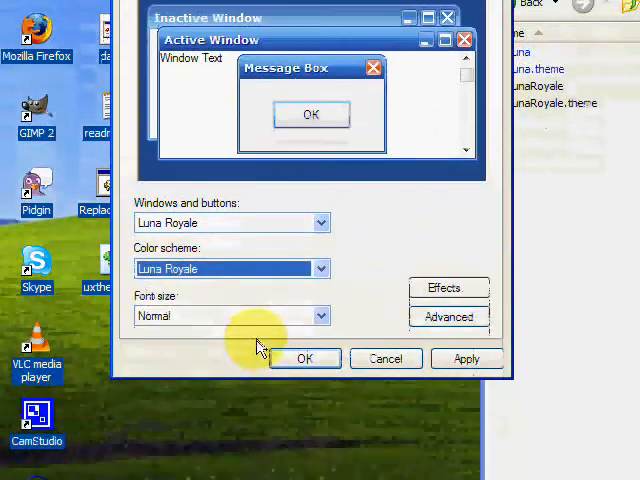
left_click(320, 268)
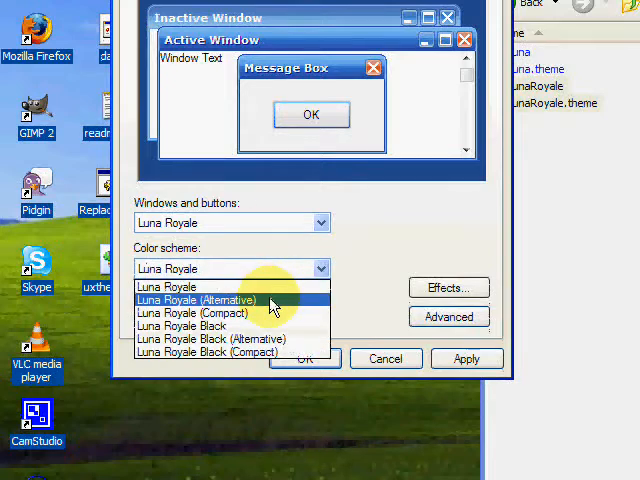
left_click(196, 300)
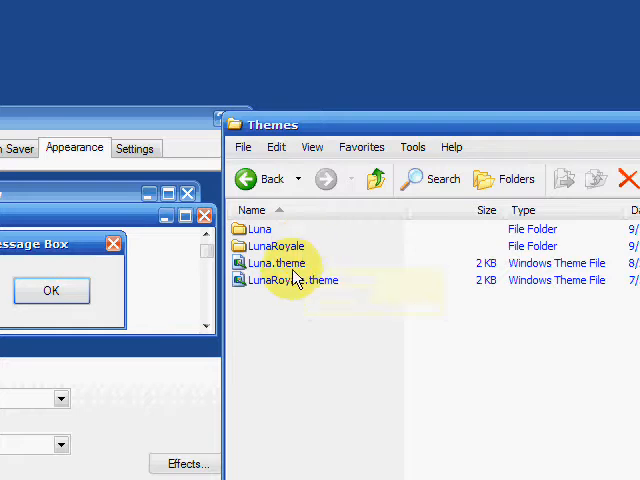
- Enter the LunaRoyale theme folder and launch its LunaRoyale.msstyles visual style
double_click(272, 246)
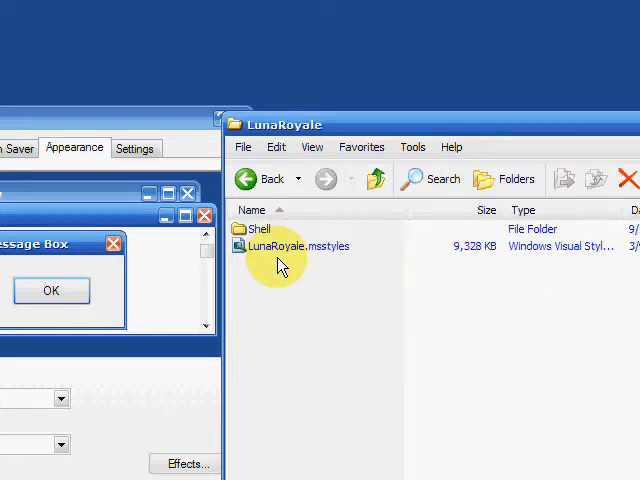
mouse_move(296, 250)
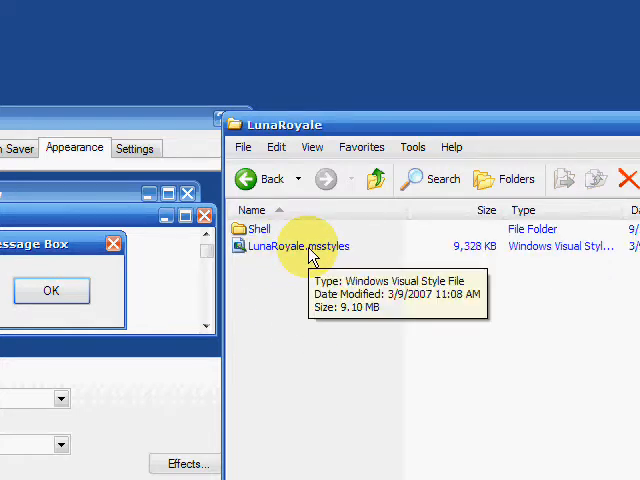
left_click(296, 246)
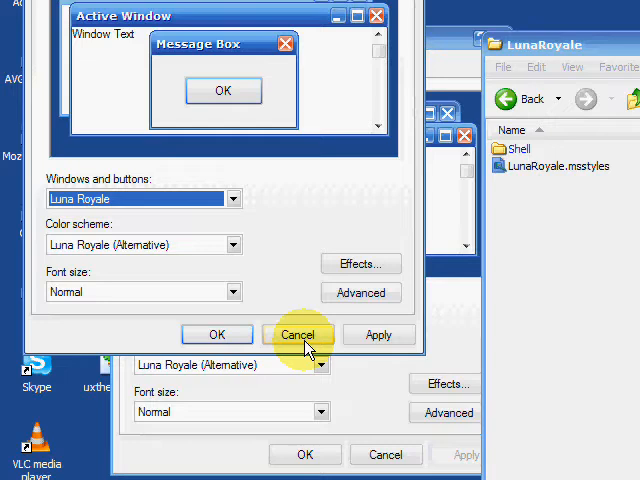
mouse_move(304, 352)
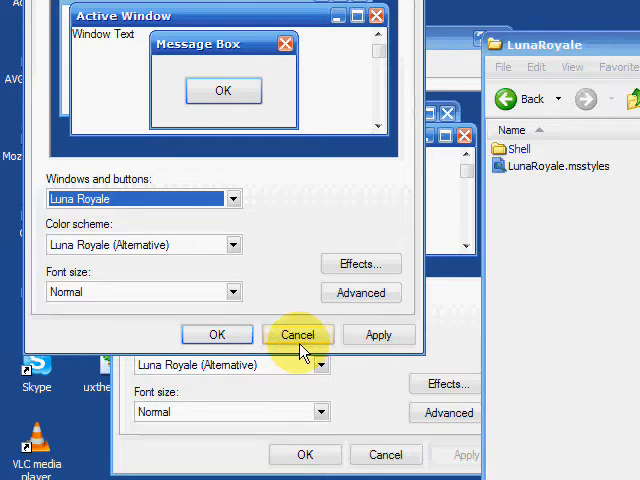